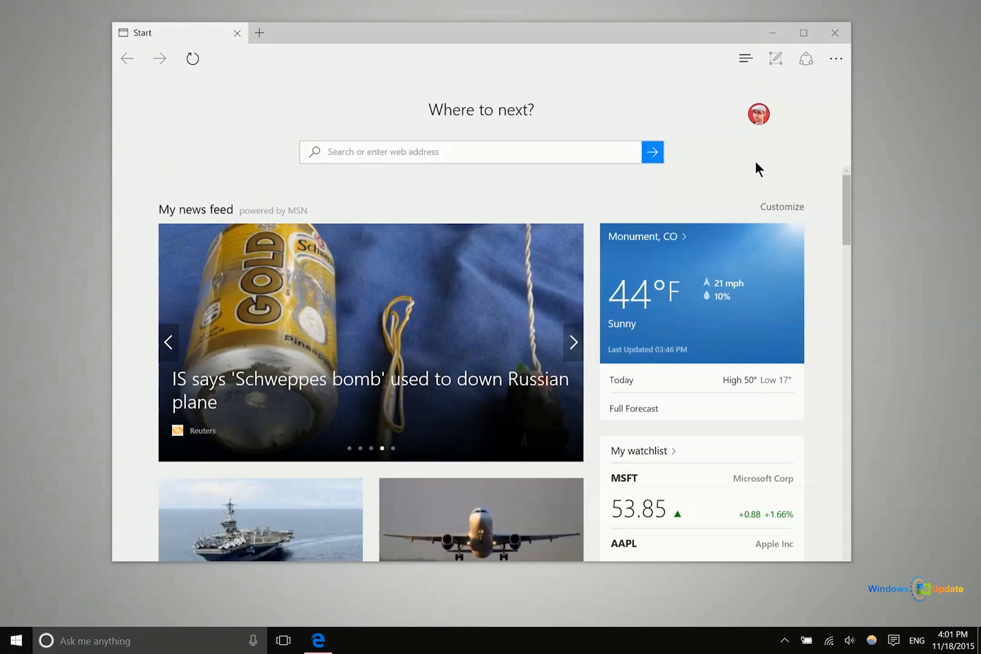
pyautogui.moveTo(676, 166)
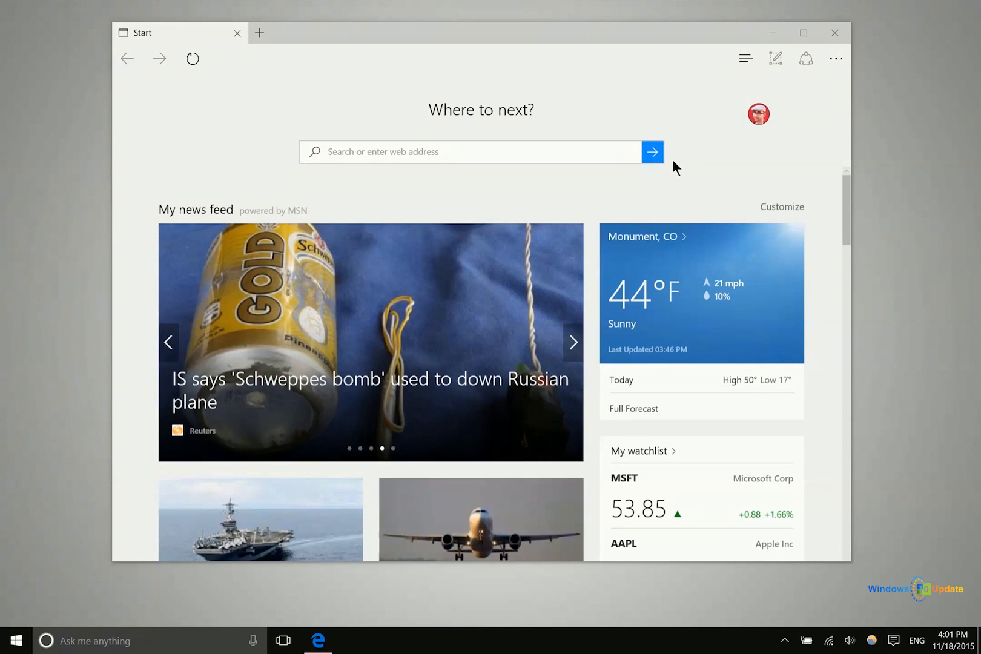
pyautogui.moveTo(264, 139)
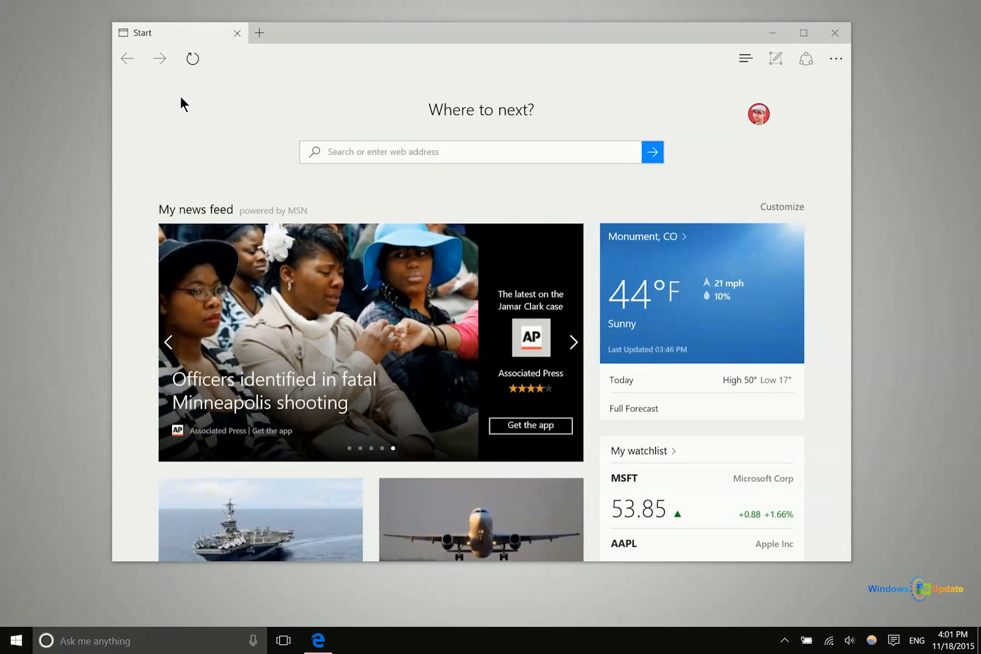
pyautogui.moveTo(195, 108)
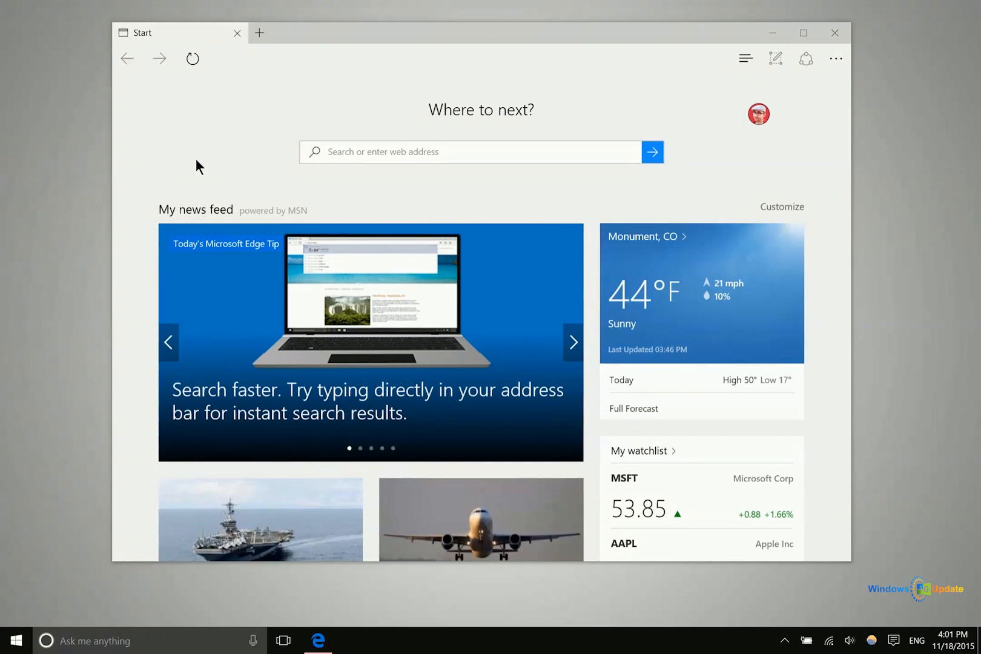
pyautogui.moveTo(682, 142)
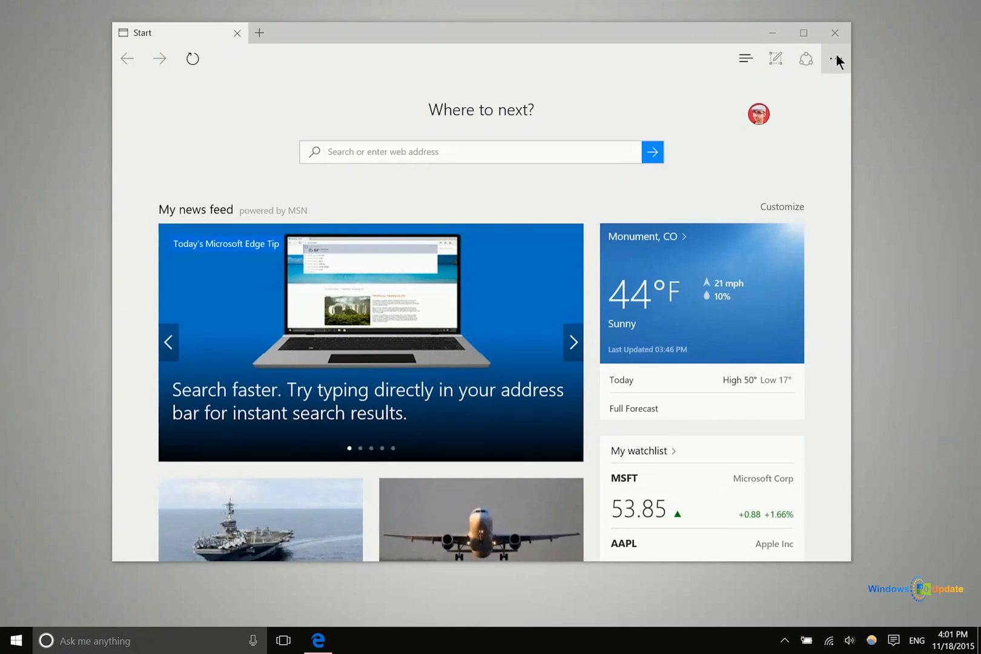
# - Open Edge Settings from the More actions menu and switch 'Sync your content' On
pyautogui.click(834, 58)
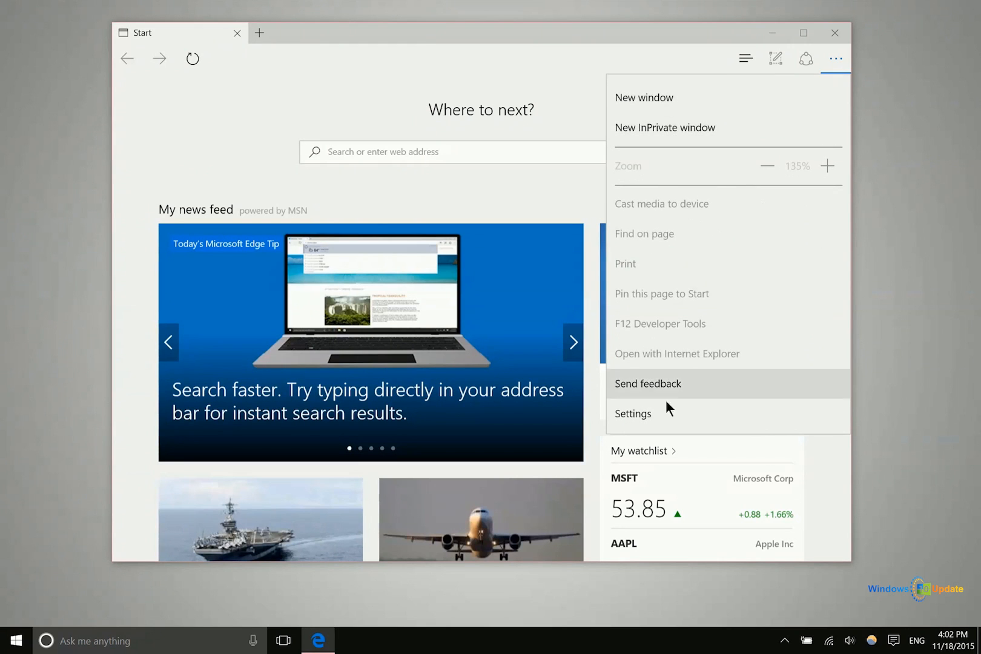
pyautogui.click(632, 414)
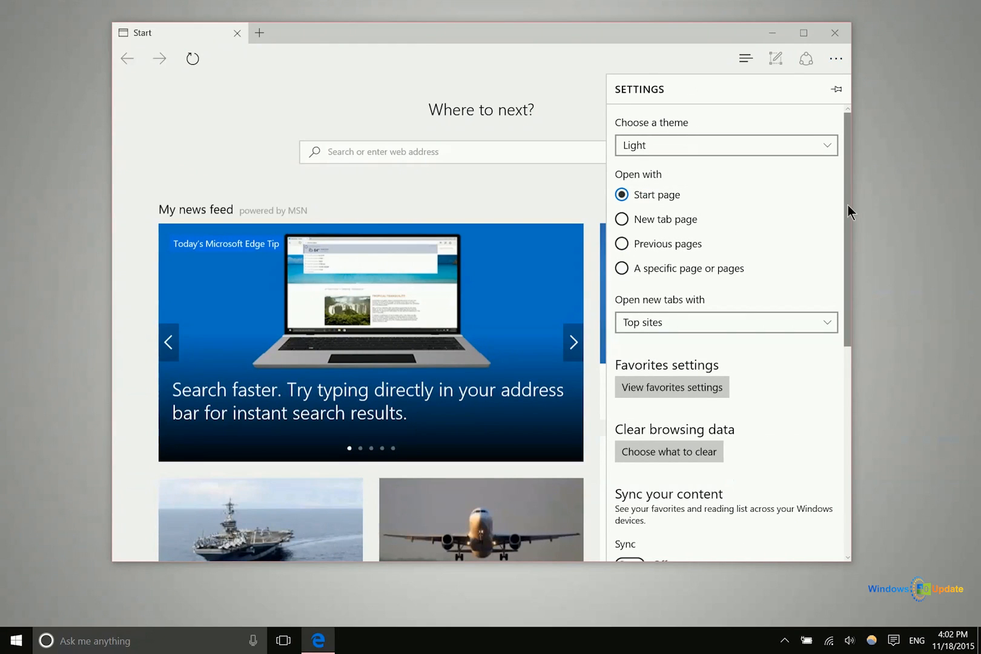
pyautogui.scroll(-3)
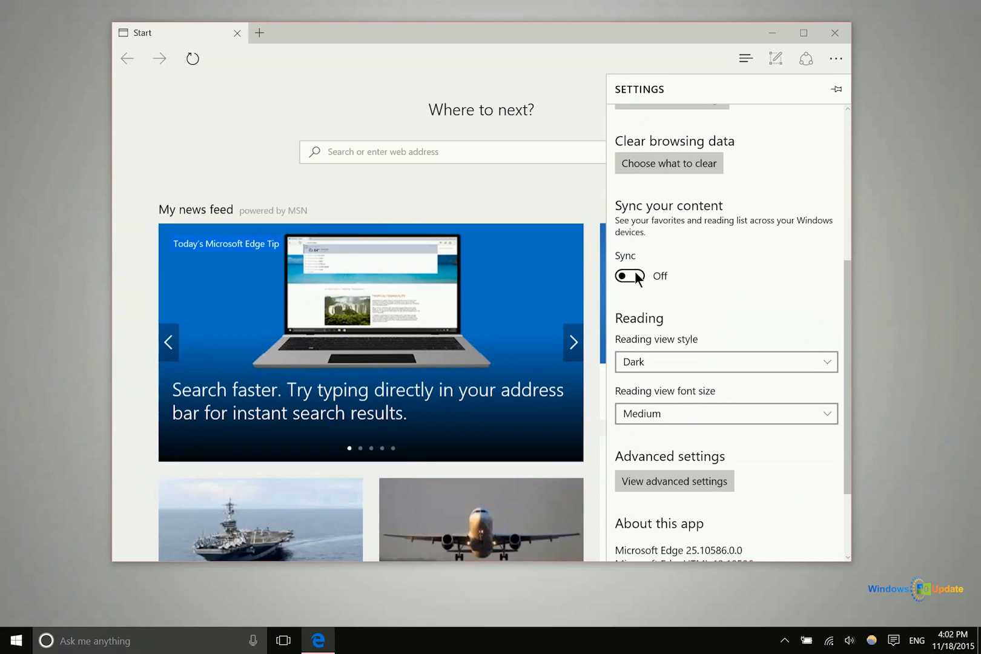
pyautogui.click(629, 276)
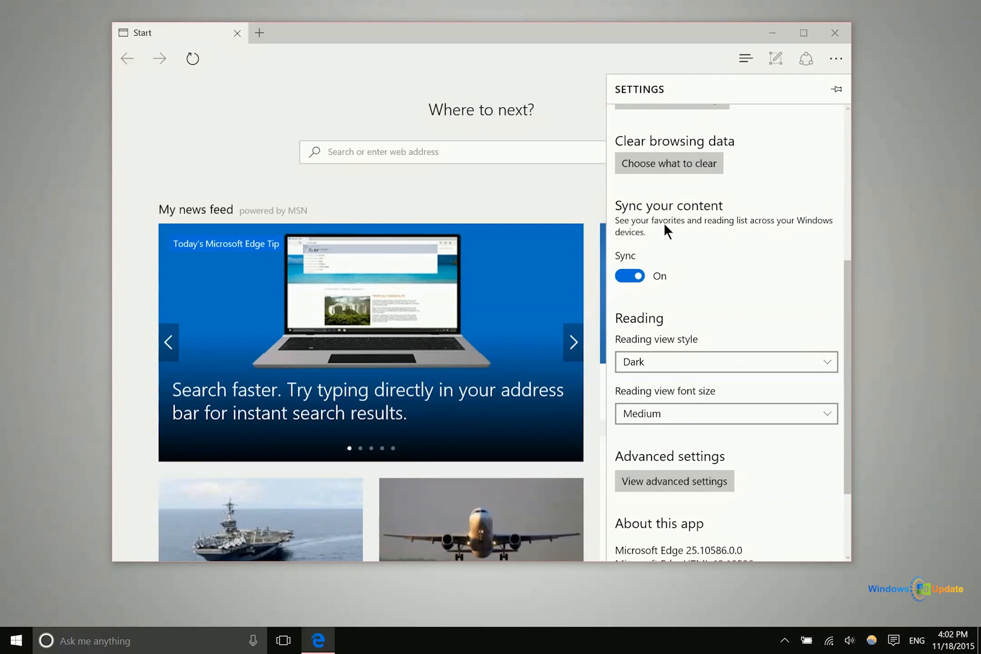
pyautogui.moveTo(689, 245)
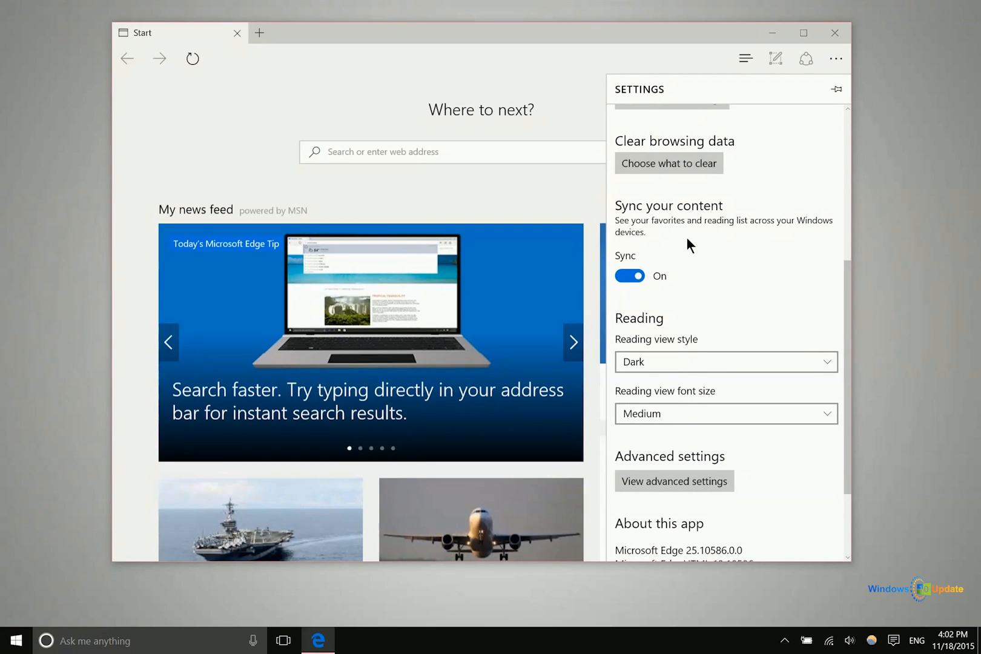